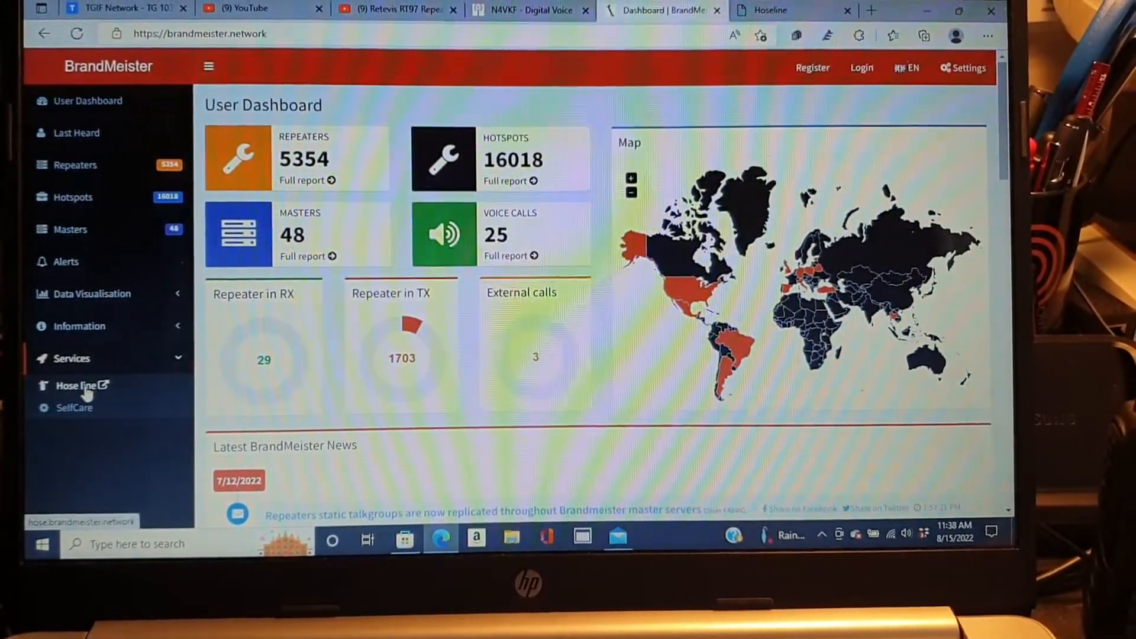
- Open Hose Line under Services to view the live talkgroup activity tiles
{"action": "left_click", "coordinate": [77, 385]}
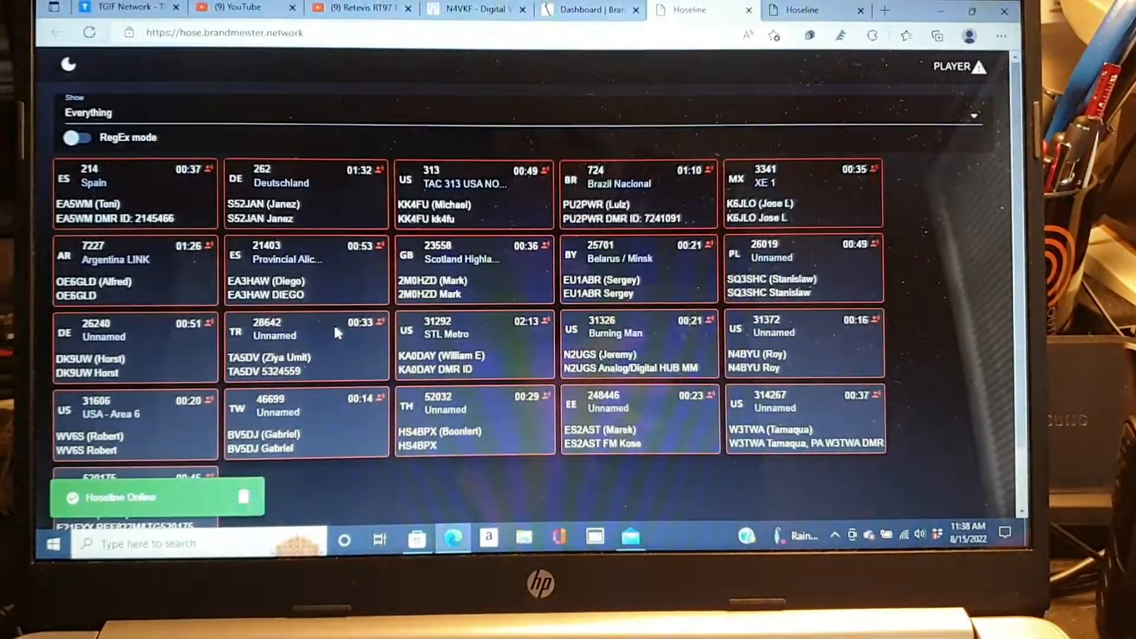